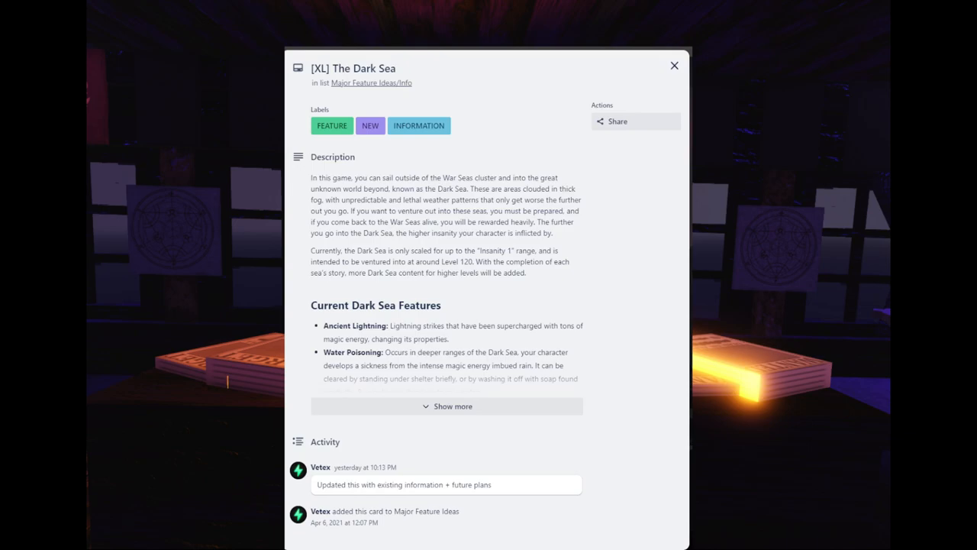
pyautogui.moveTo(677, 253)
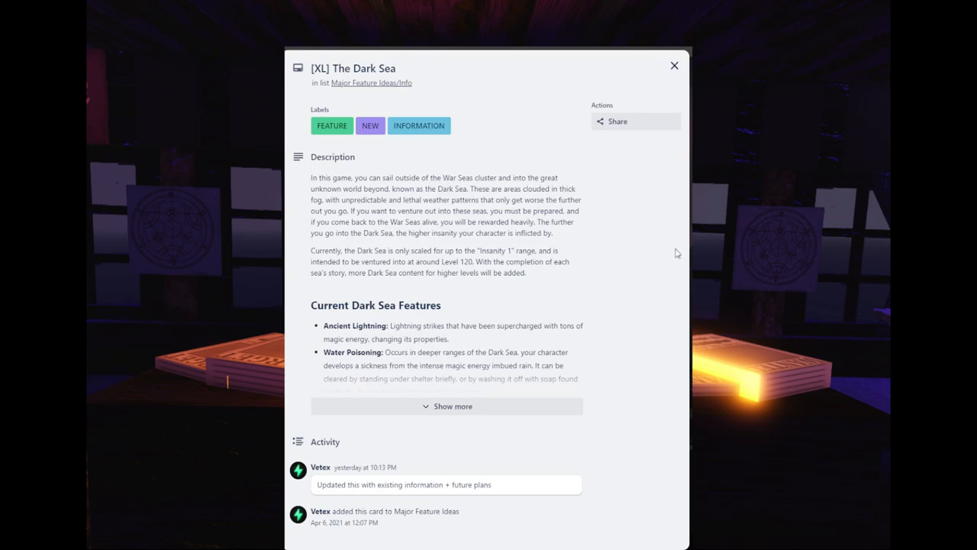
pyautogui.moveTo(492, 394)
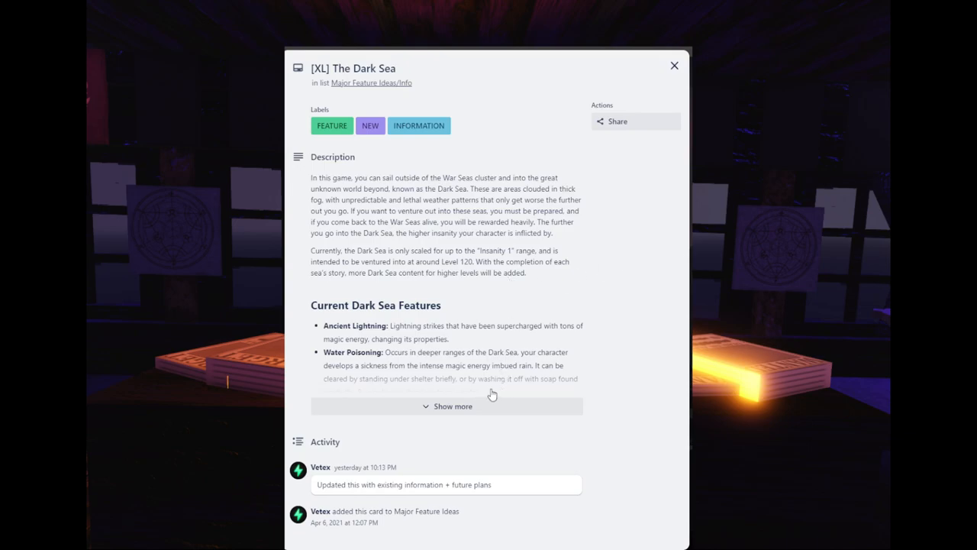
# Expand the '[XL] The Dark Sea' card description and scroll to the Planned Dark Sea Additions heading
pyautogui.click(445, 406)
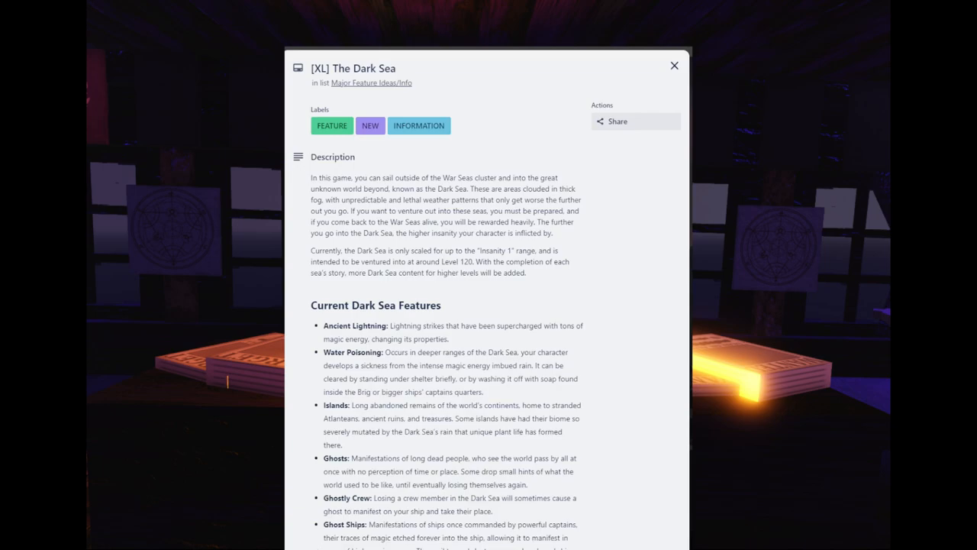
pyautogui.moveTo(408, 445)
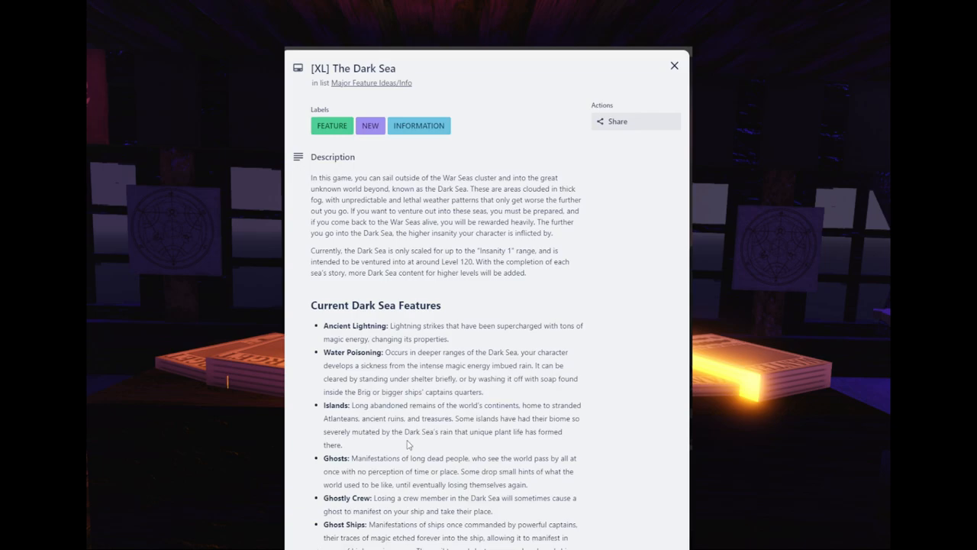
pyautogui.scroll(-3)
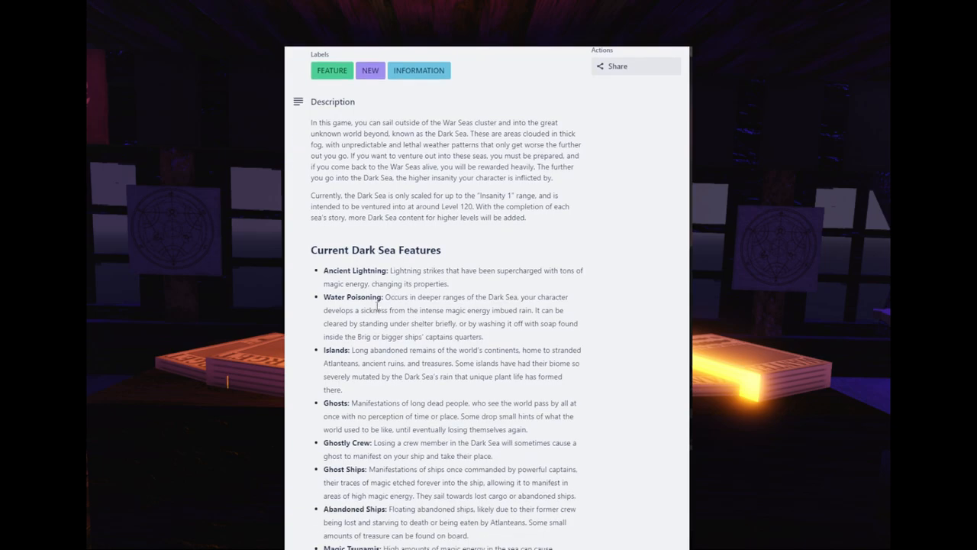
pyautogui.scroll(-3)
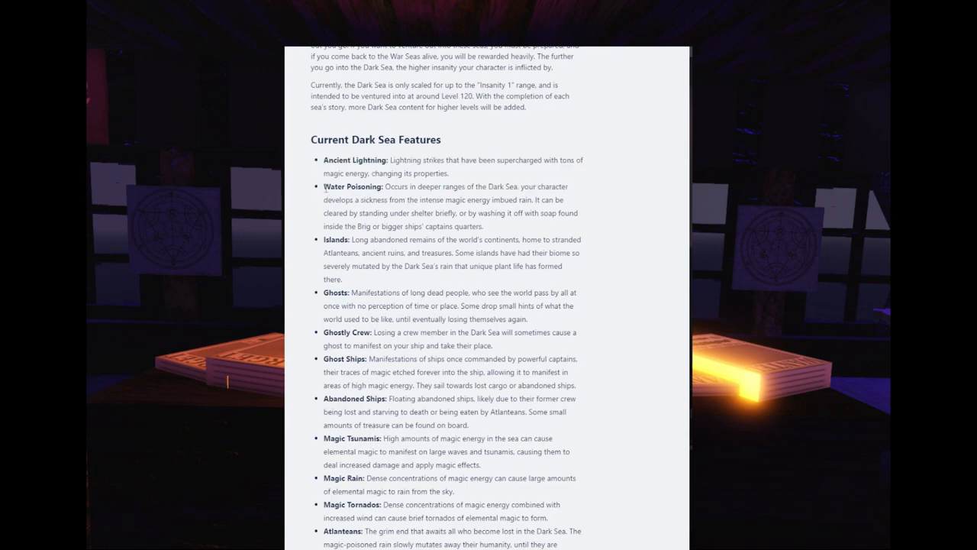
pyautogui.scroll(-3)
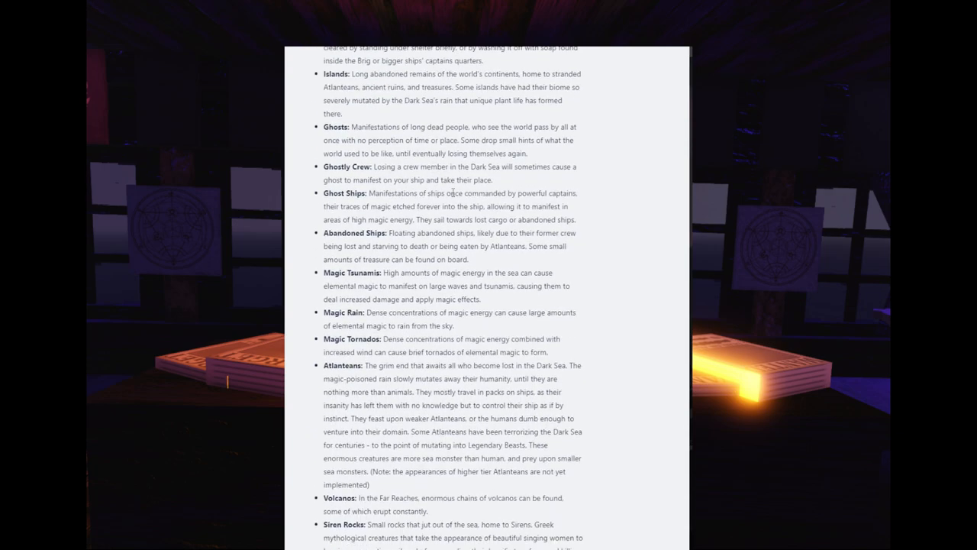
pyautogui.scroll(-3)
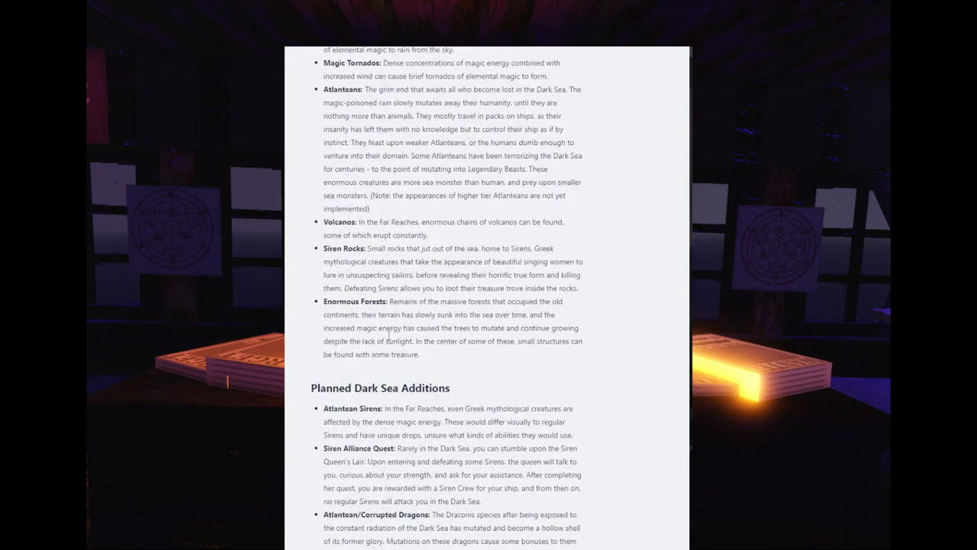
pyautogui.moveTo(388, 334)
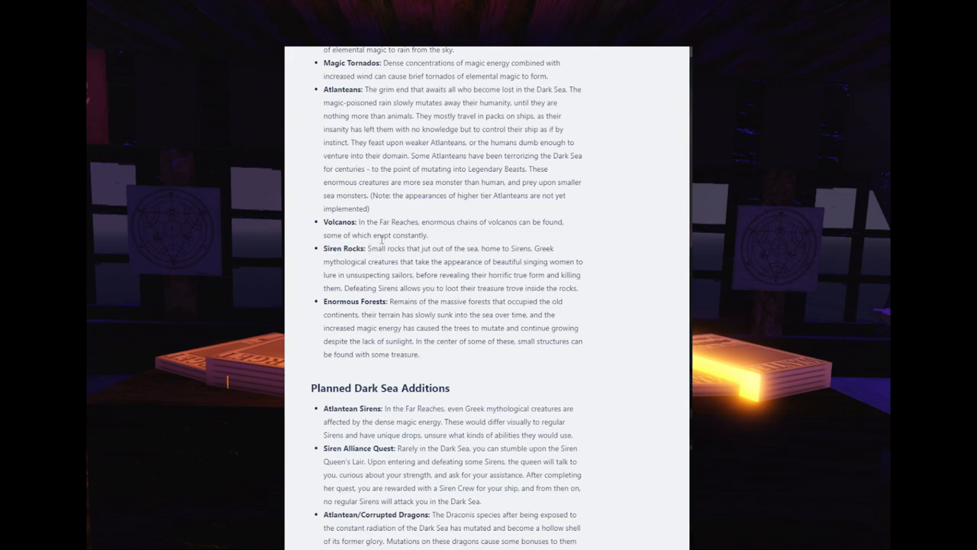
pyautogui.scroll(-3)
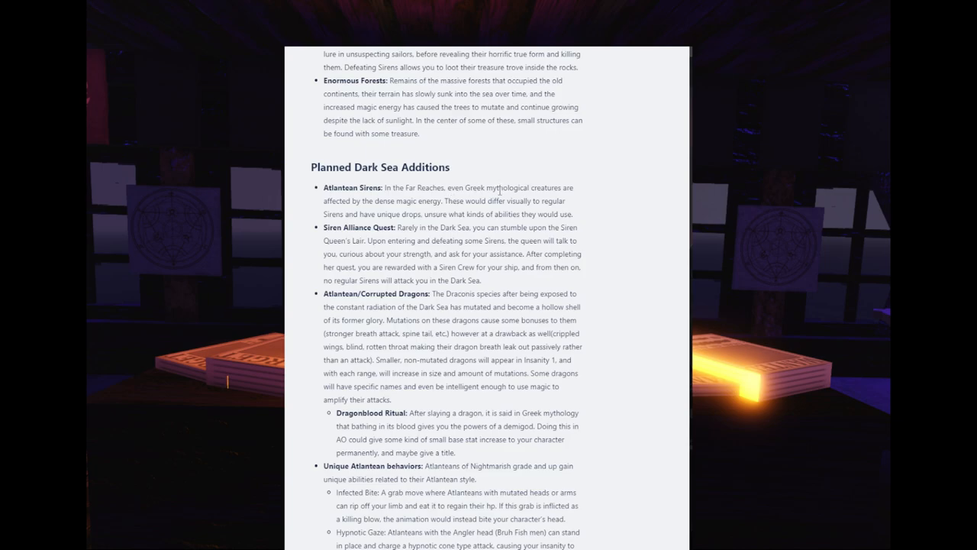
pyautogui.moveTo(498, 186)
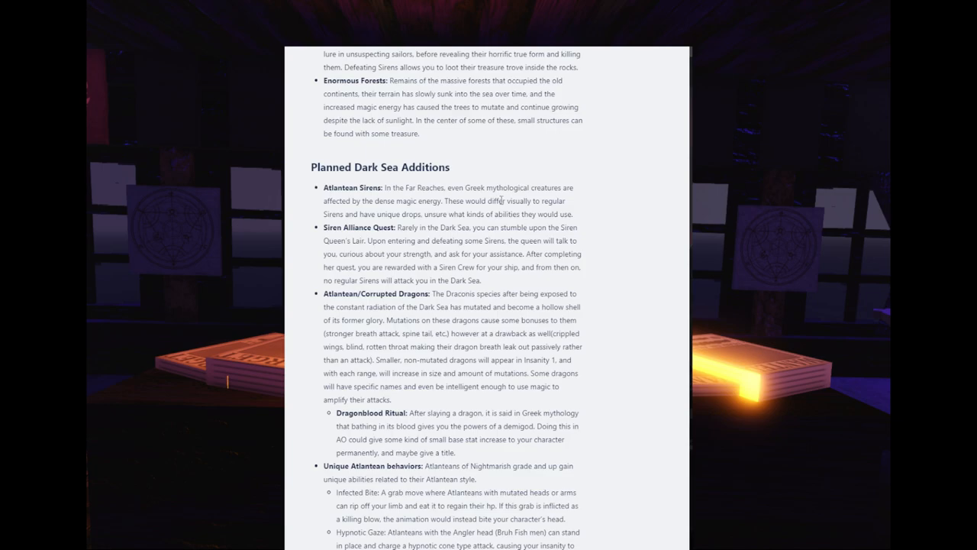
pyautogui.moveTo(571, 200)
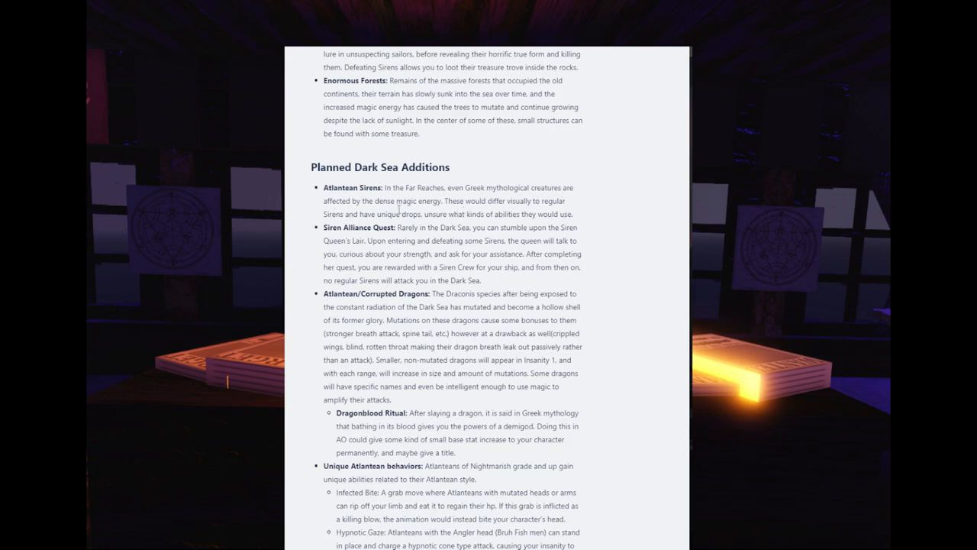
pyautogui.moveTo(405, 207)
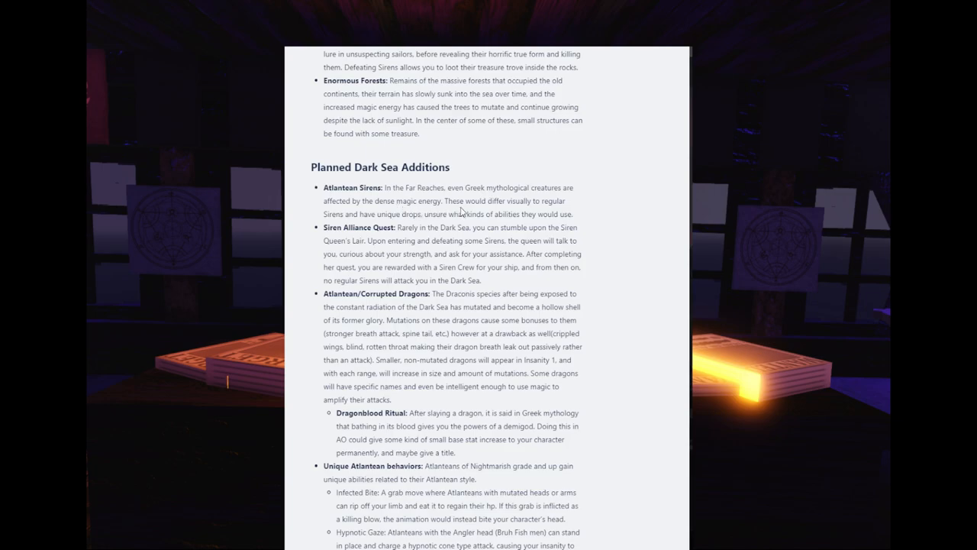
pyautogui.moveTo(522, 204)
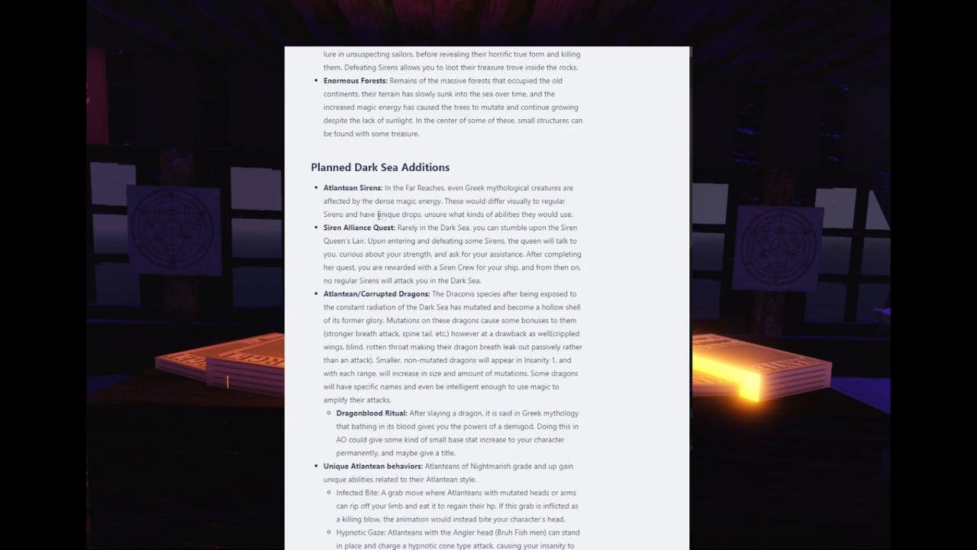
pyautogui.doubleClick(397, 214)
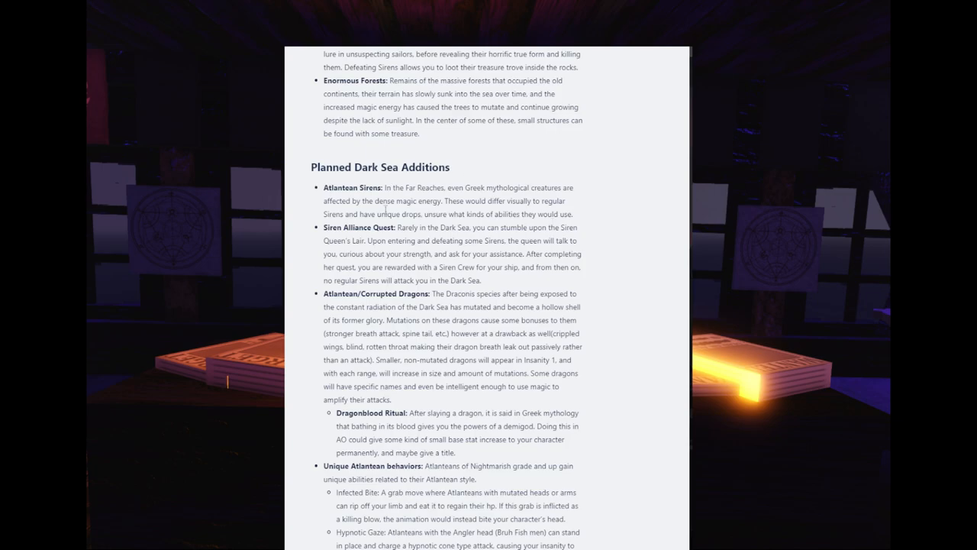
pyautogui.moveTo(418, 238)
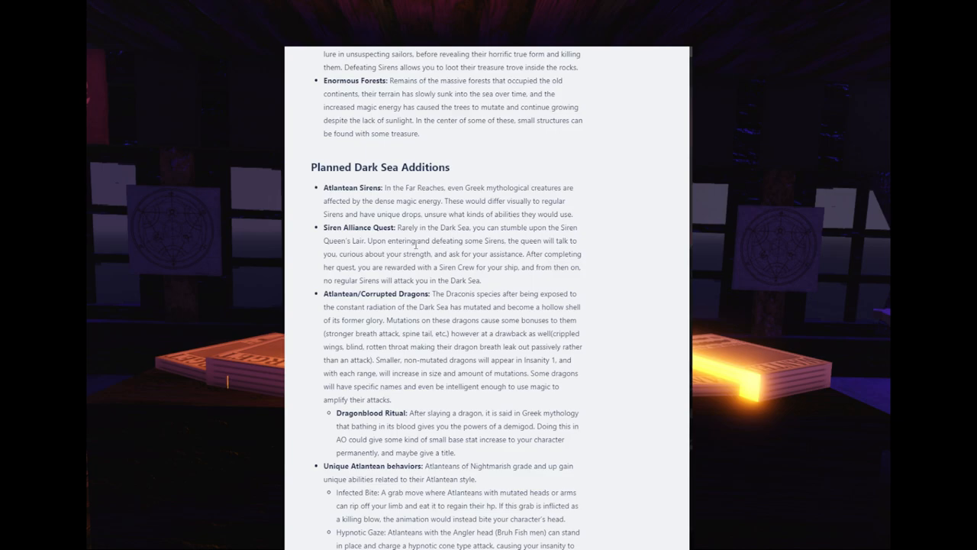
pyautogui.moveTo(475, 258)
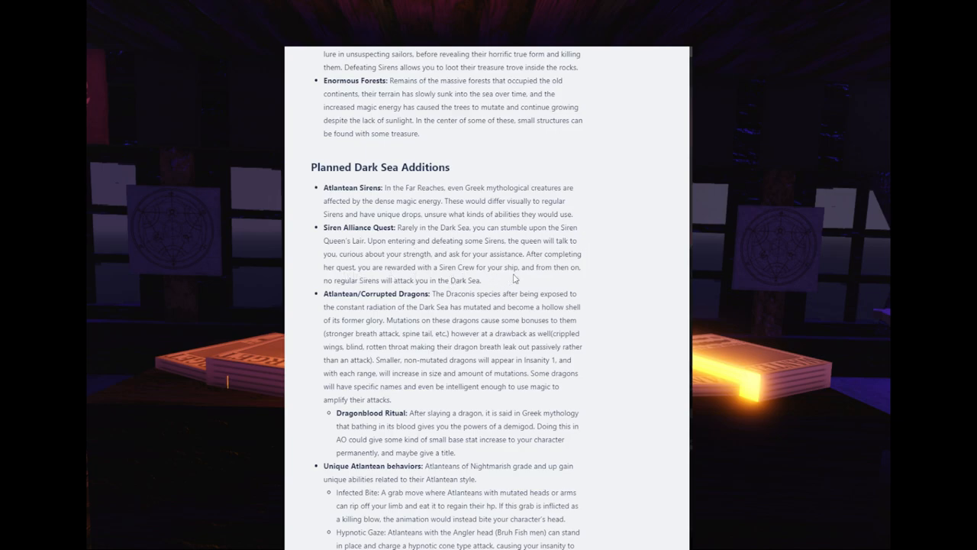
pyautogui.moveTo(532, 278)
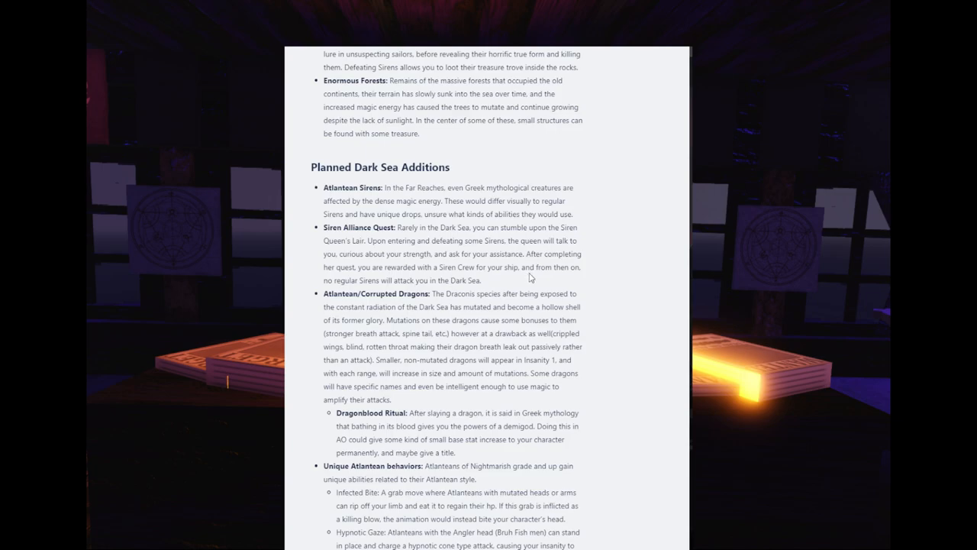
pyautogui.moveTo(358, 290)
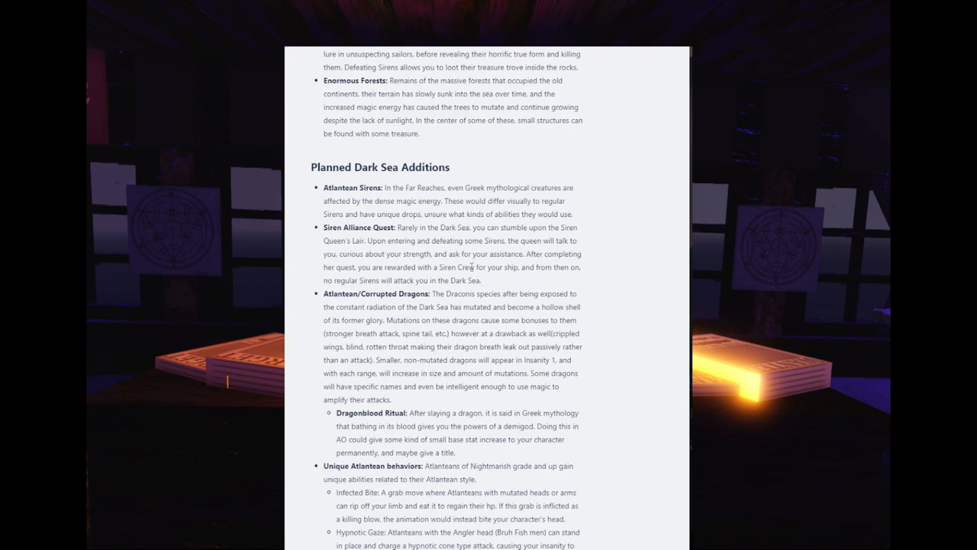
pyautogui.moveTo(472, 283)
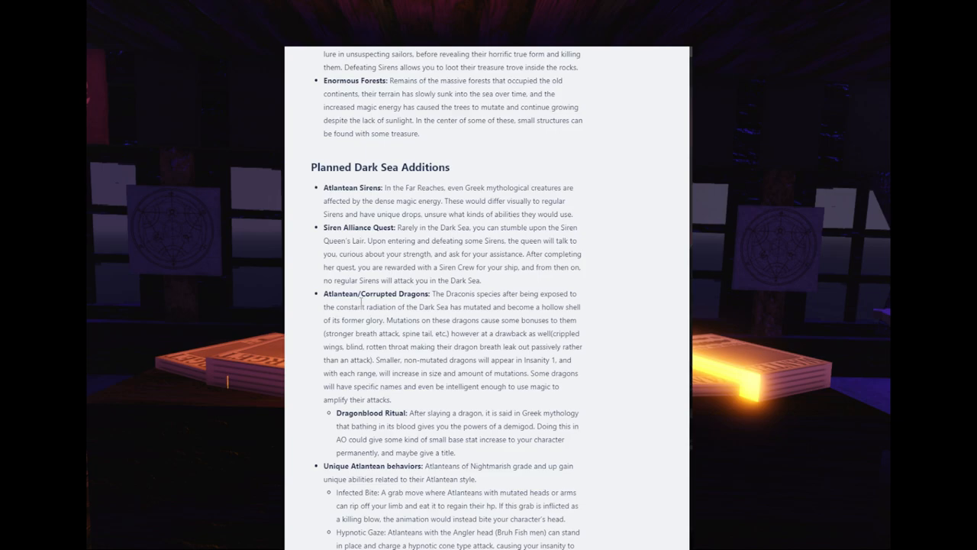
# Scroll the card description to the Unique Atlantean behaviors sub-abilities and the Dark Sky entry
pyautogui.scroll(-3)
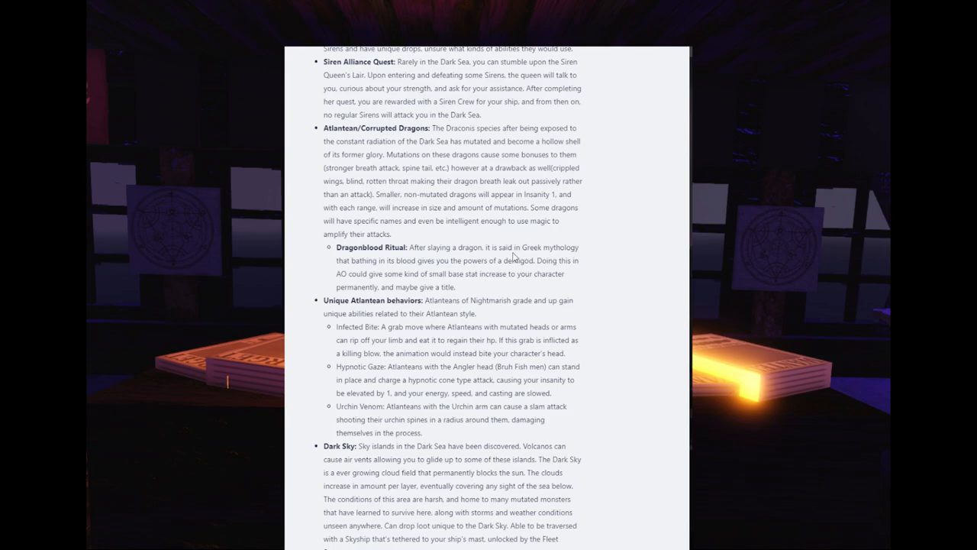
pyautogui.moveTo(526, 269)
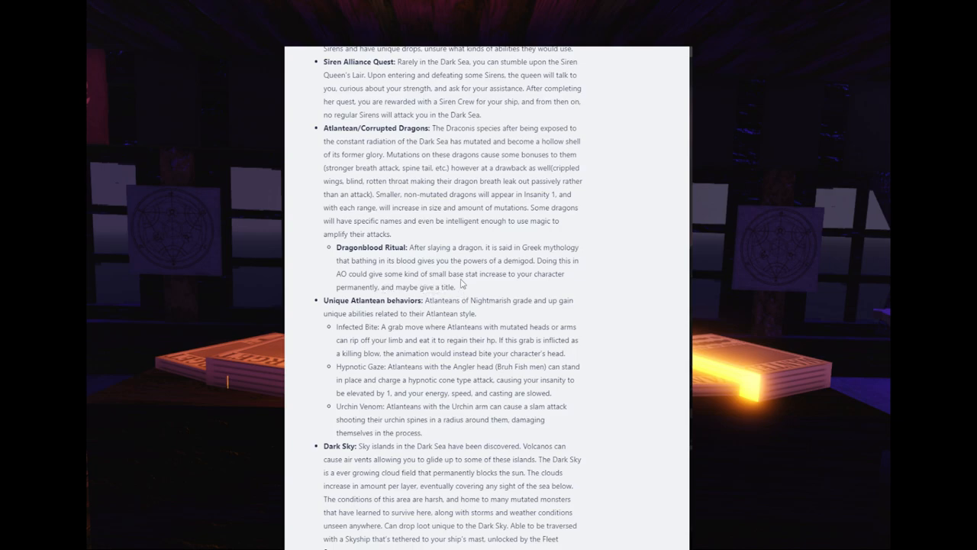
pyautogui.moveTo(485, 257)
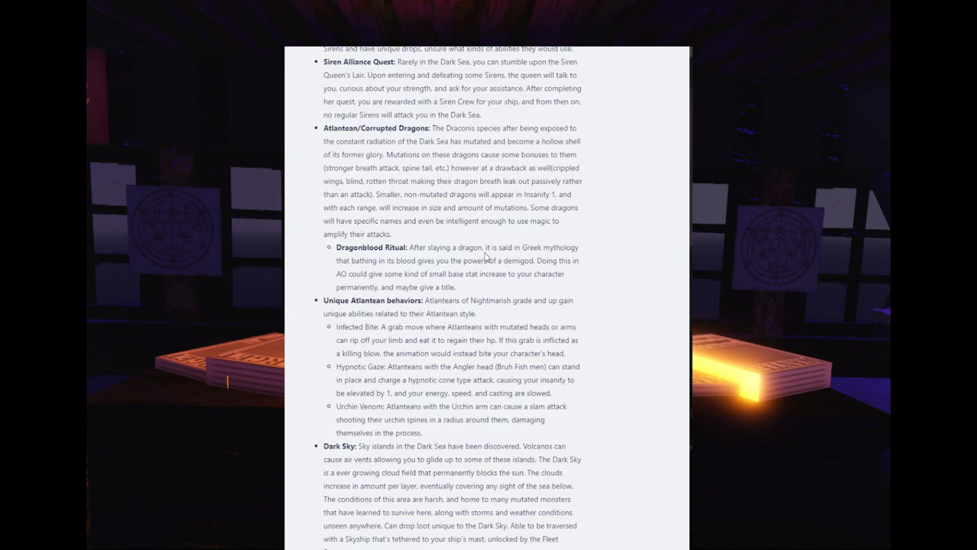
# Scroll further to the Underwater Structures, Book of Athena and Satyrs entries
pyautogui.scroll(-3)
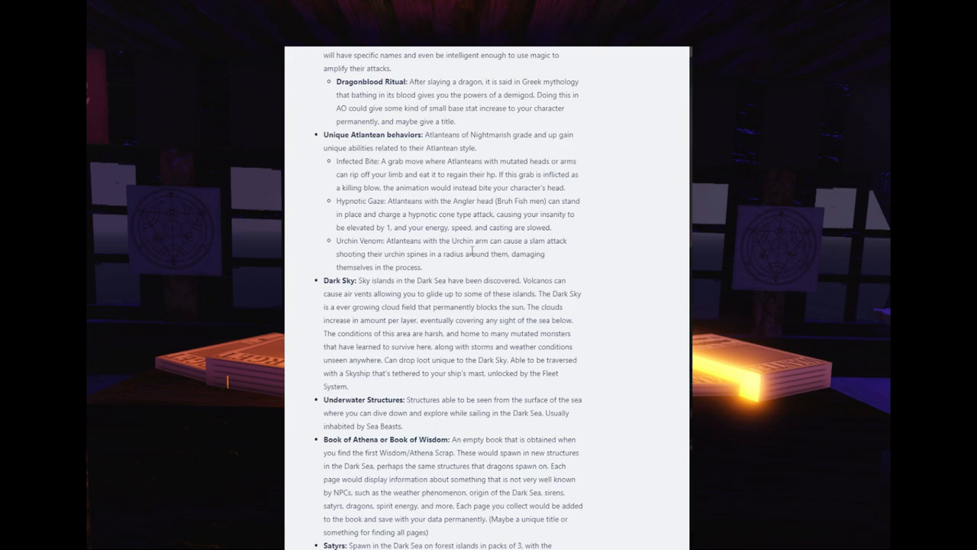
# Scroll down to the Satyrs and Centaurs entries and select the word Satyrs to look it up
pyautogui.scroll(-3)
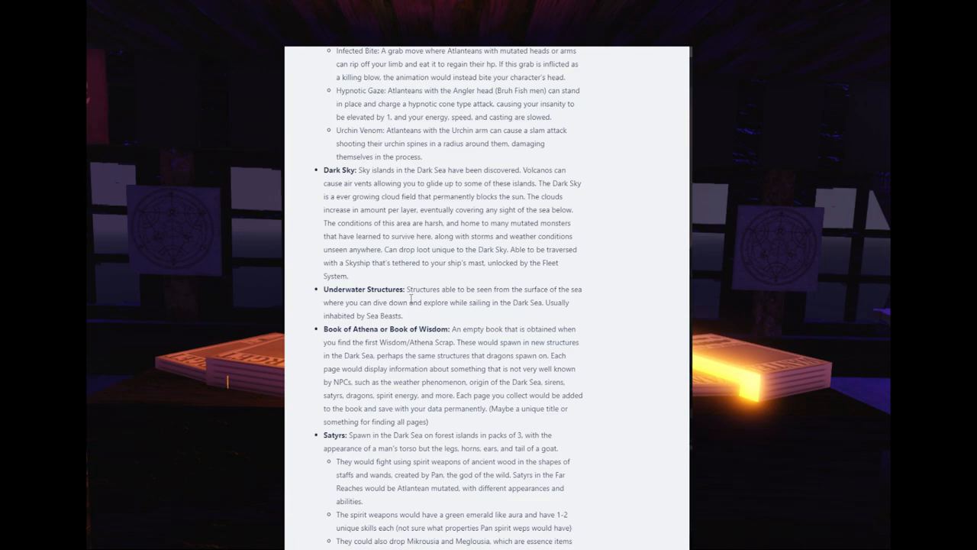
pyautogui.scroll(-3)
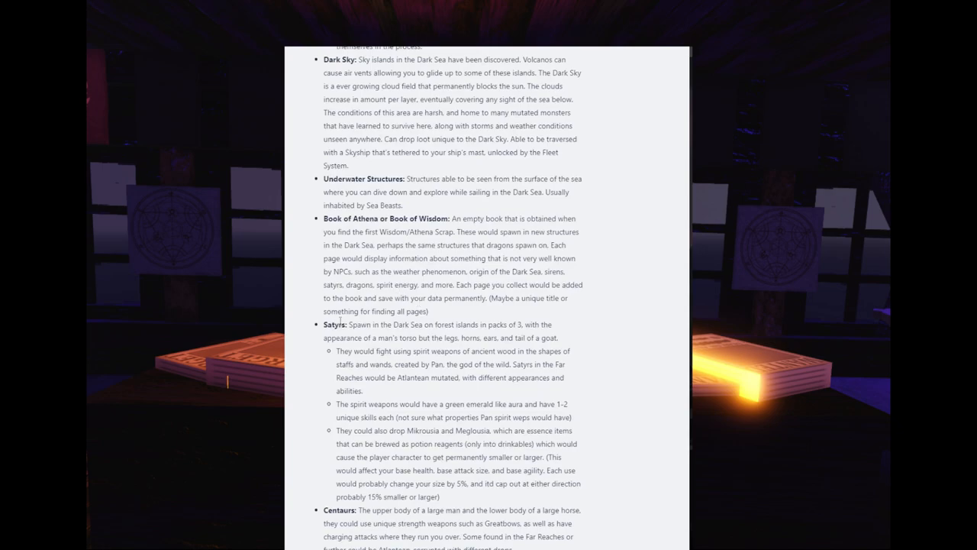
pyautogui.doubleClick(335, 324)
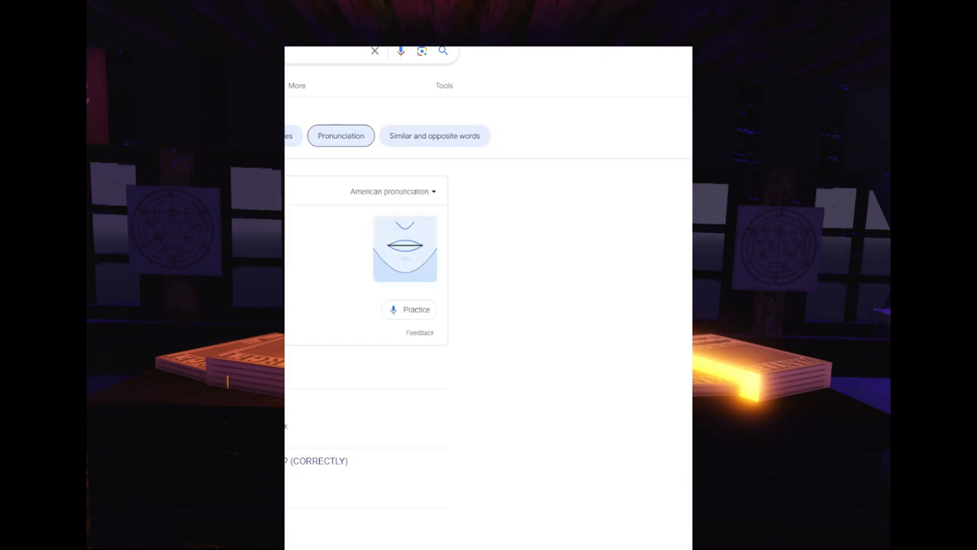
pyautogui.moveTo(311, 210)
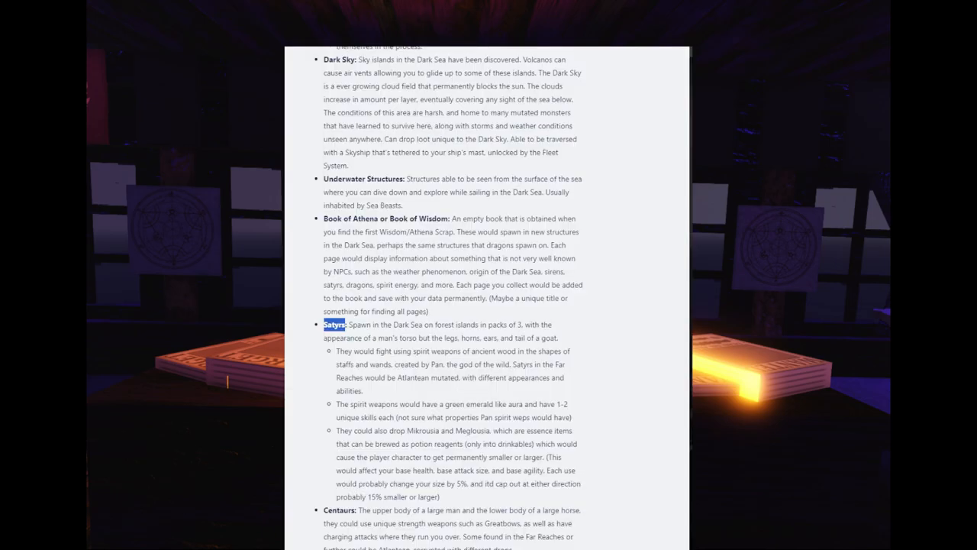
pyautogui.moveTo(377, 231)
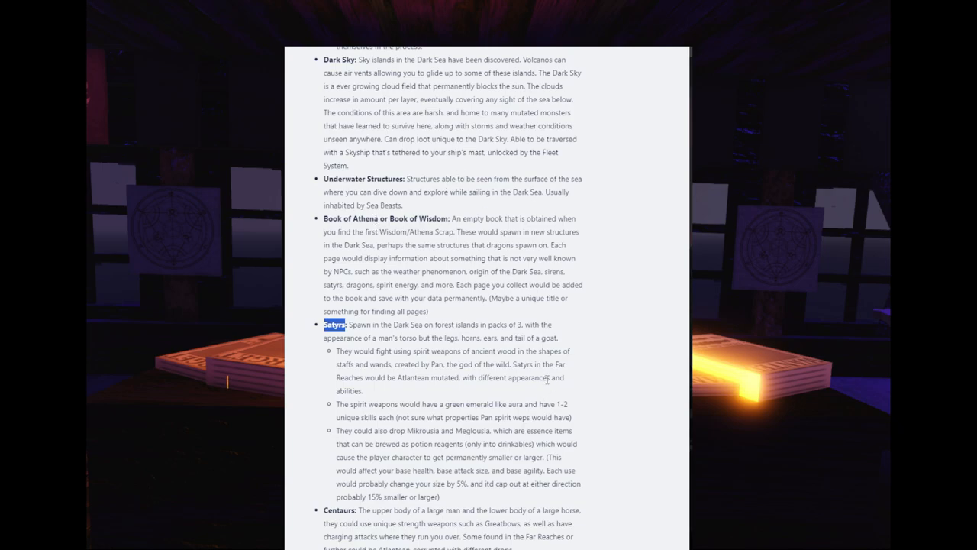
pyautogui.moveTo(547, 378)
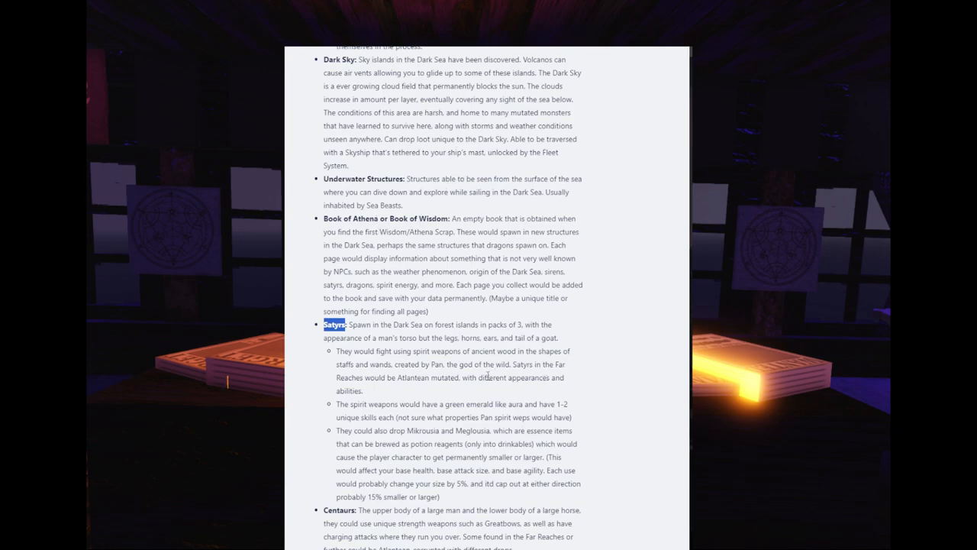
pyautogui.moveTo(497, 394)
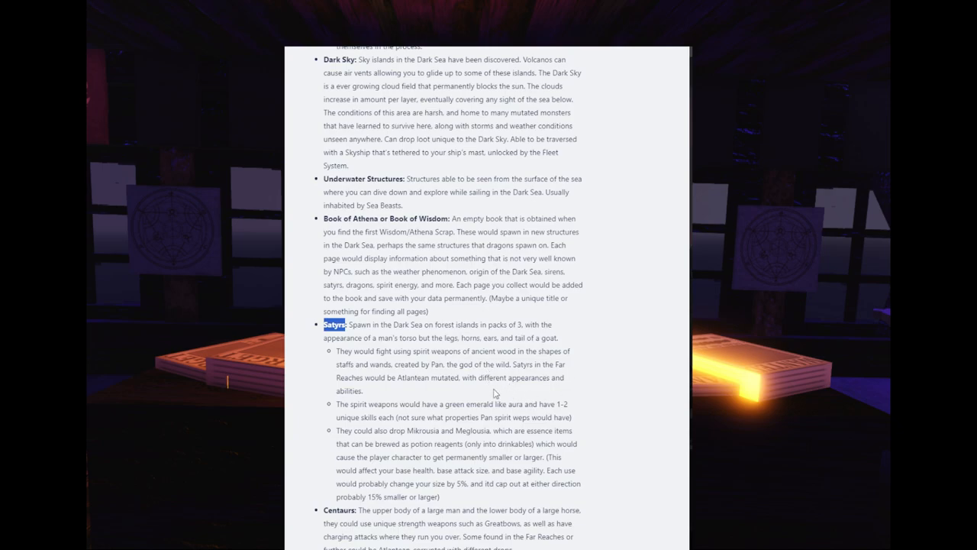
pyautogui.scroll(-3)
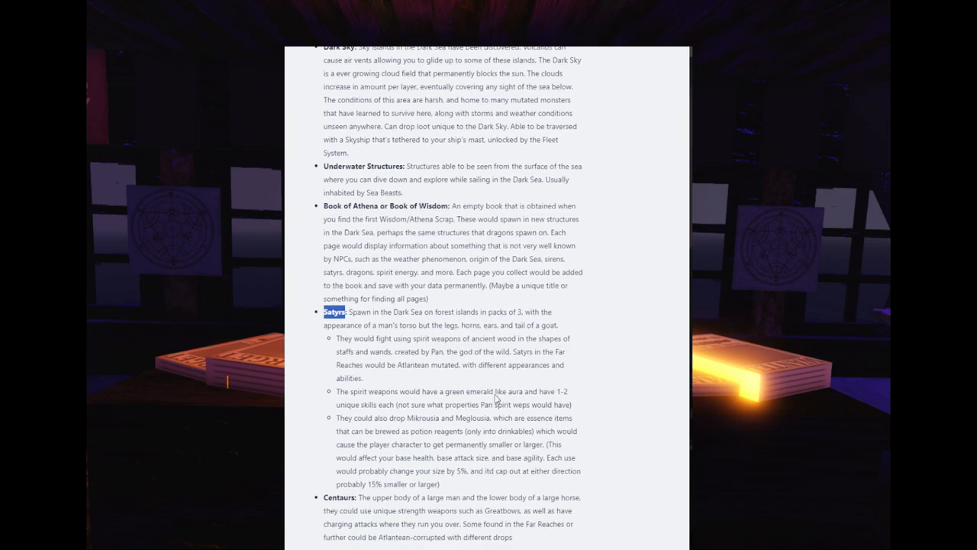
pyautogui.scroll(-3)
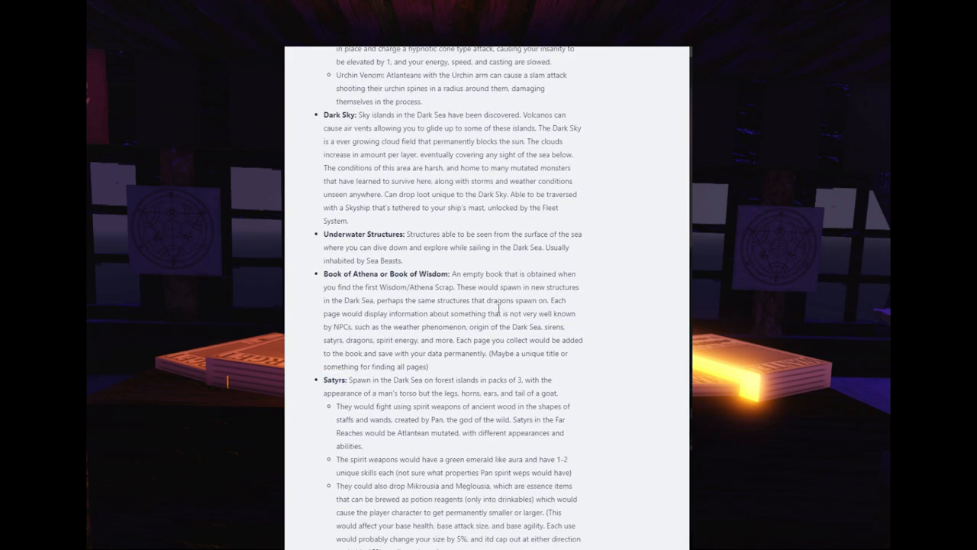
pyautogui.scroll(-3)
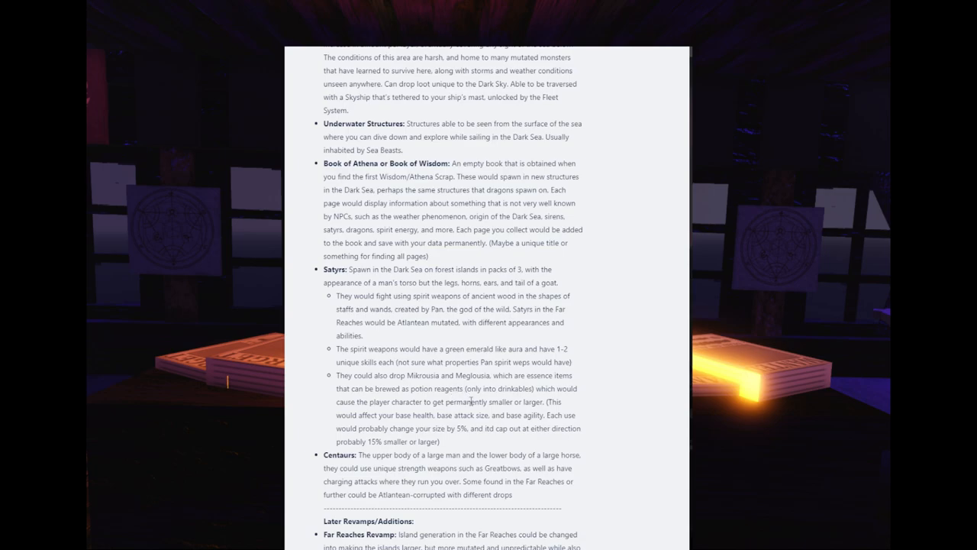
pyautogui.moveTo(461, 411)
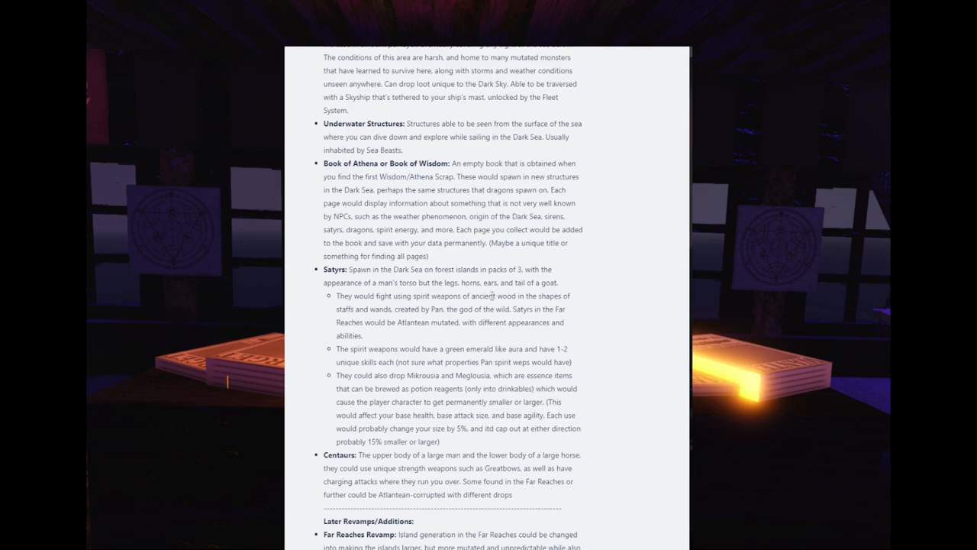
pyautogui.scroll(-3)
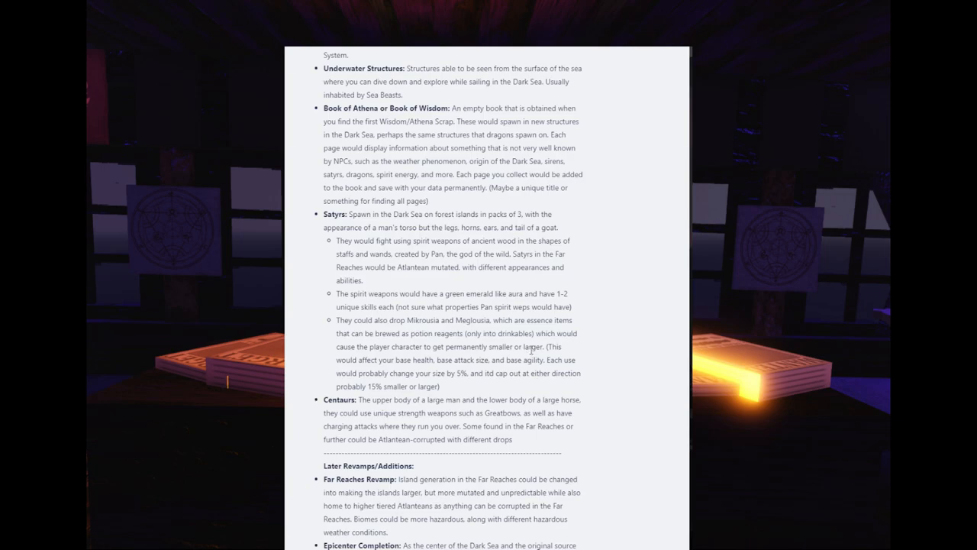
pyautogui.moveTo(530, 348)
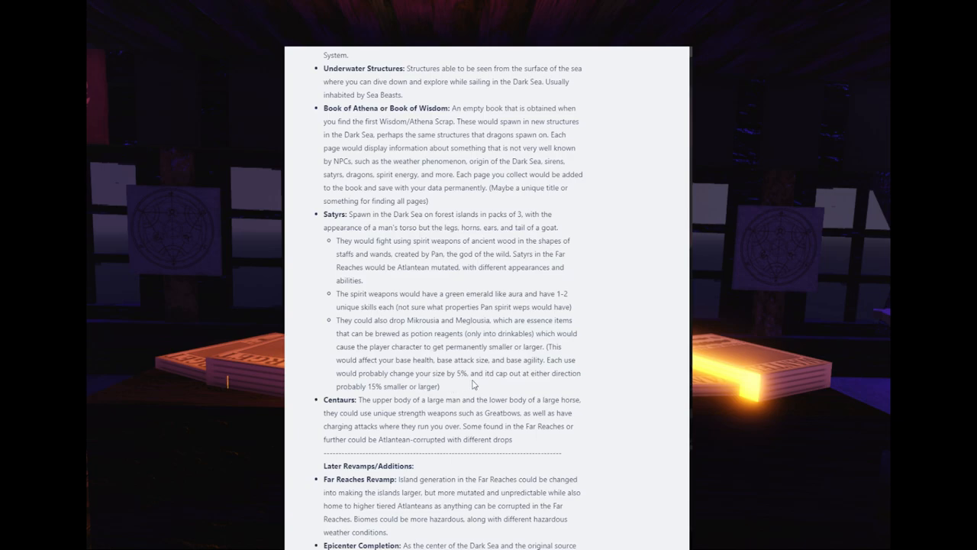
pyautogui.moveTo(547, 385)
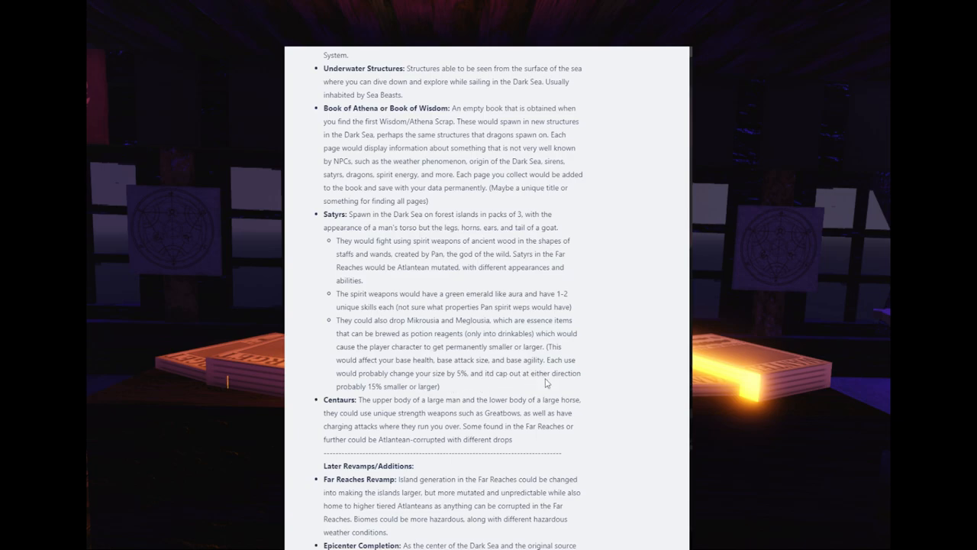
pyautogui.moveTo(534, 389)
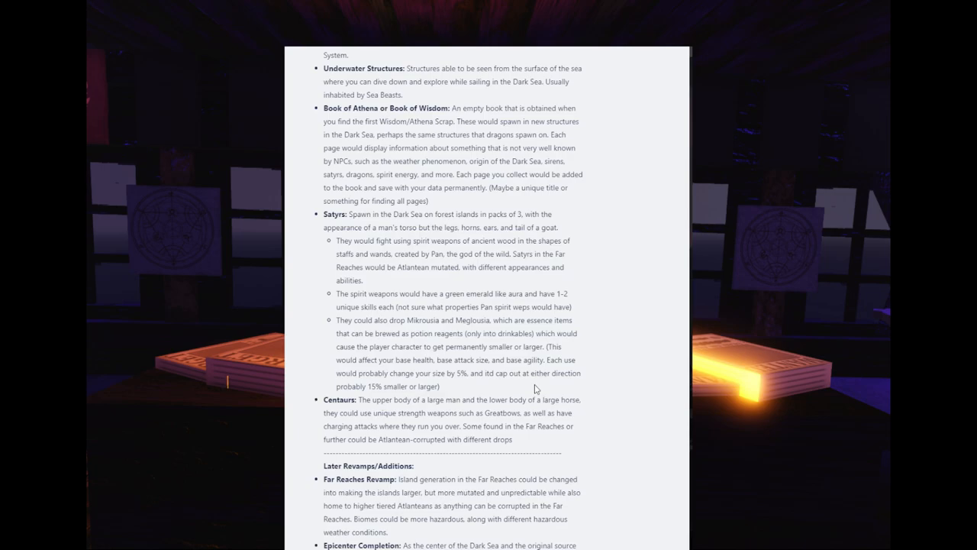
pyautogui.scroll(-3)
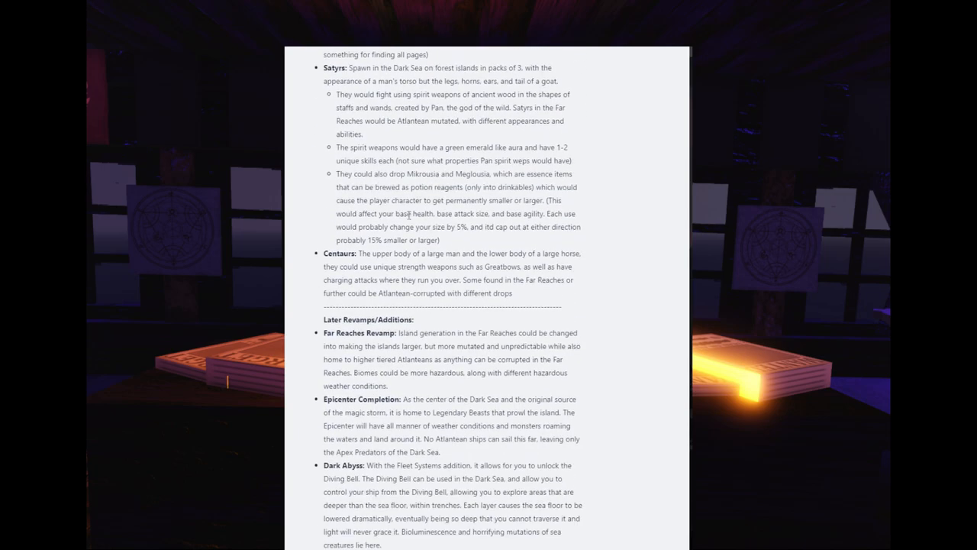
pyautogui.scroll(-3)
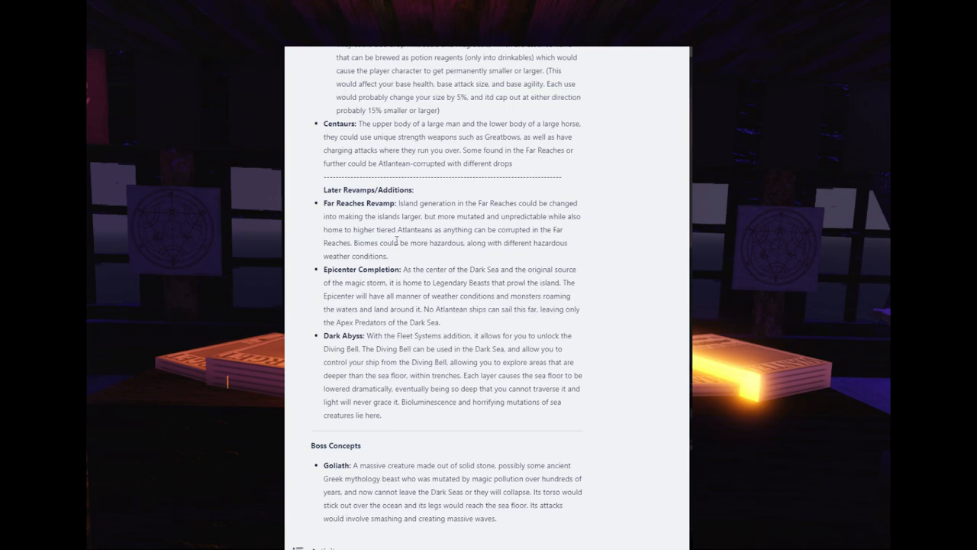
pyautogui.scroll(3)
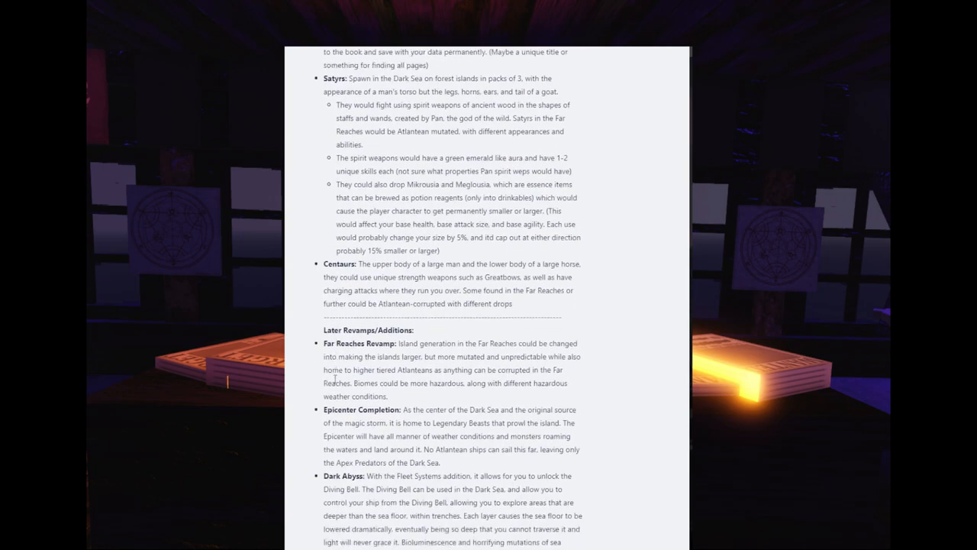
pyautogui.scroll(-3)
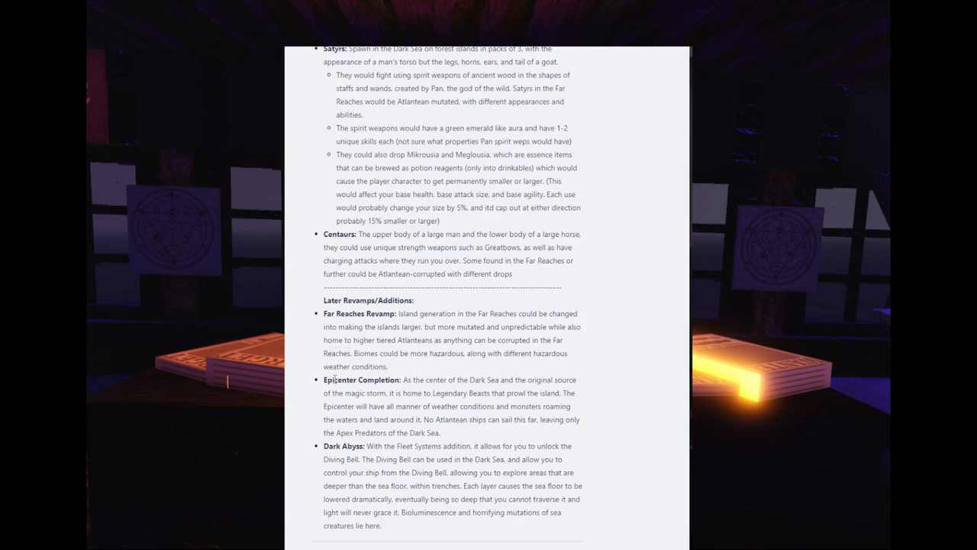
pyautogui.moveTo(334, 366)
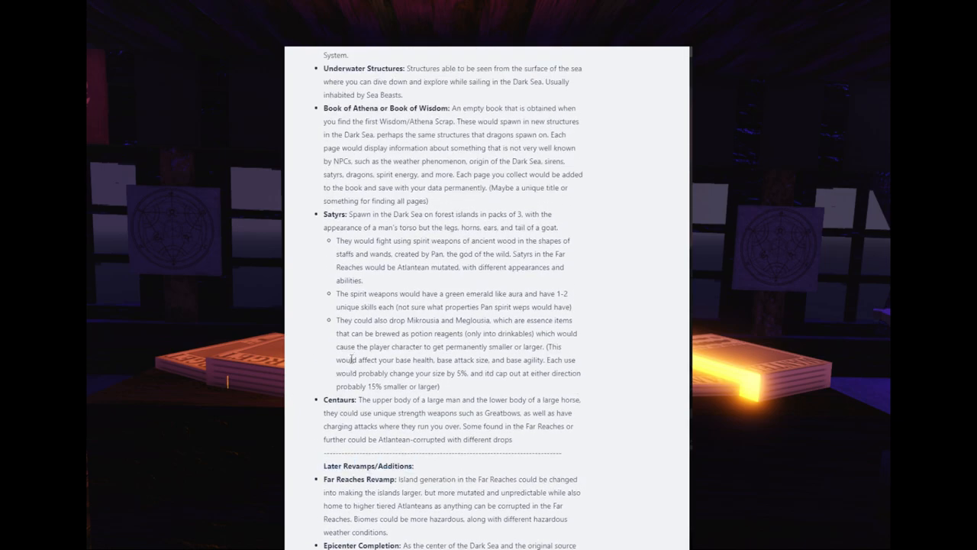
# Scroll back up past Planned Dark Sea Additions to the Atlanteans, Volcanos, Siren Rocks and Enormous Forests entries
pyautogui.scroll(3)
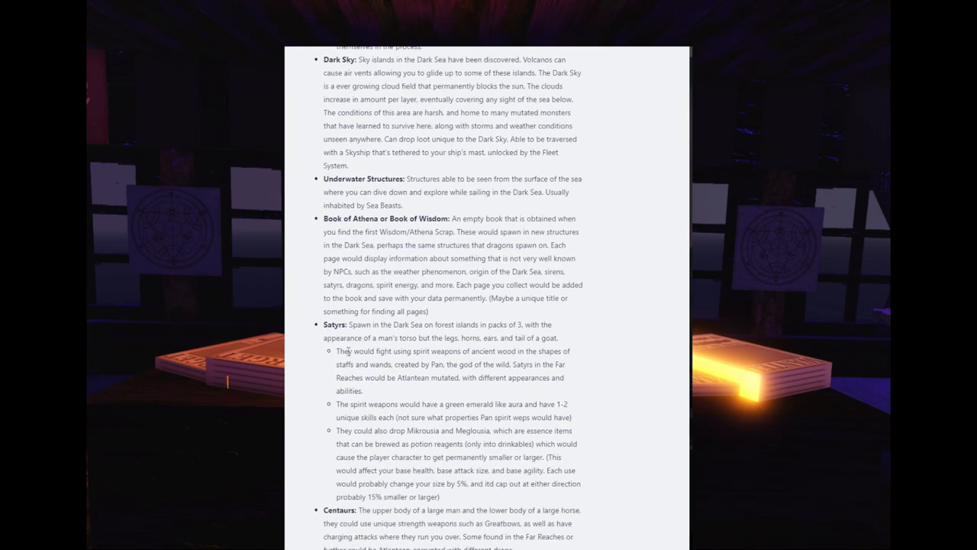
pyautogui.scroll(3)
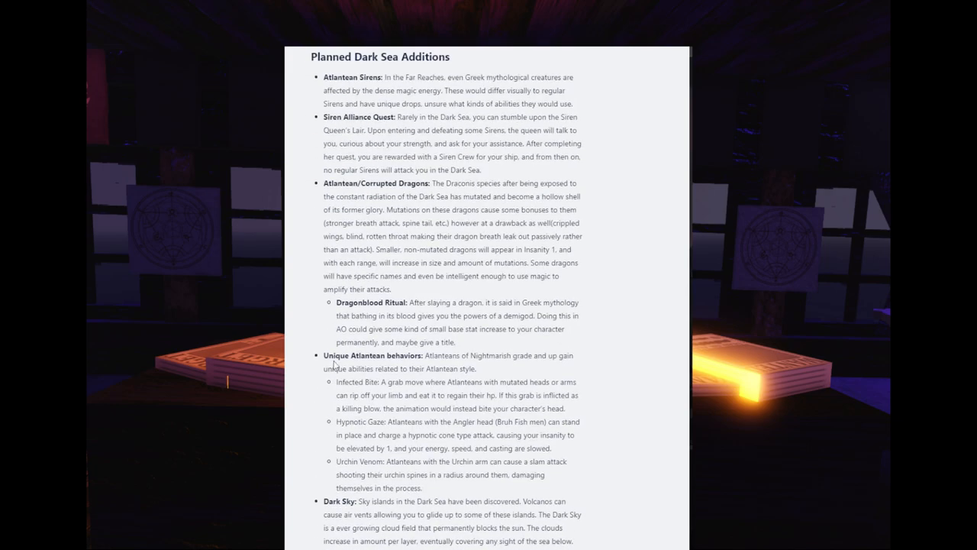
pyautogui.scroll(3)
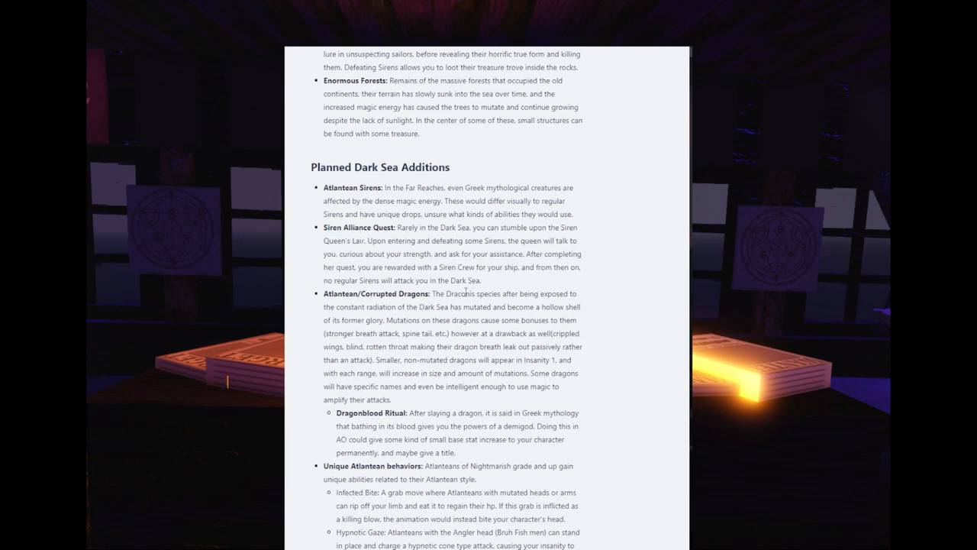
pyautogui.scroll(-3)
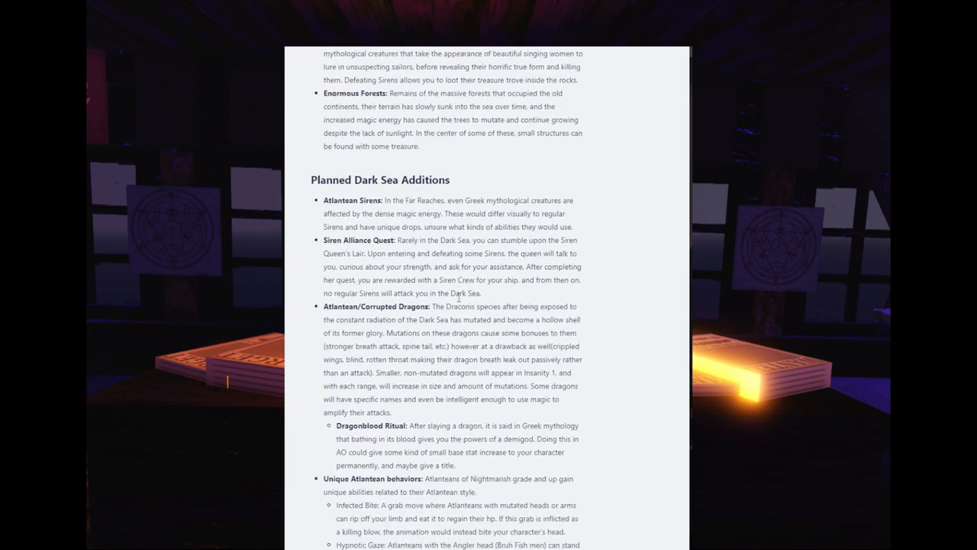
pyautogui.scroll(-3)
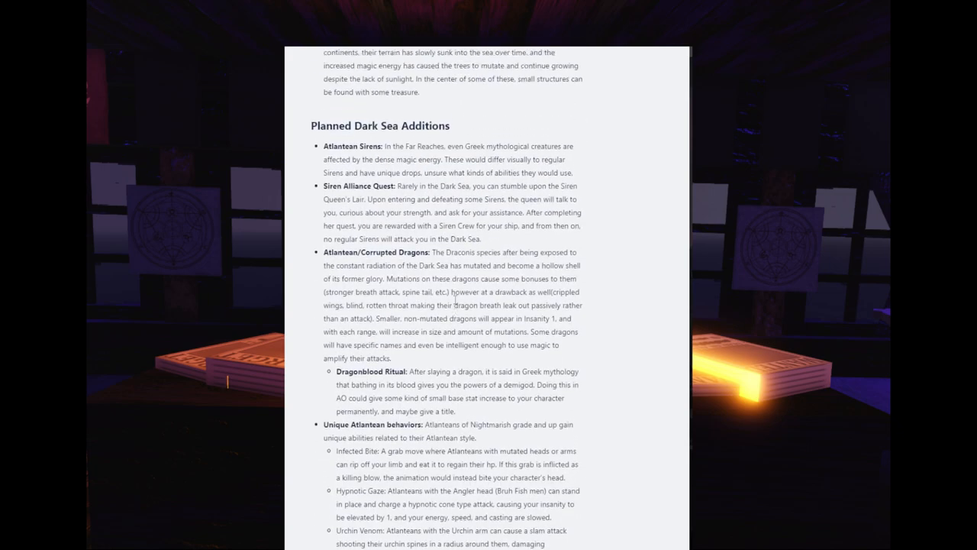
pyautogui.scroll(3)
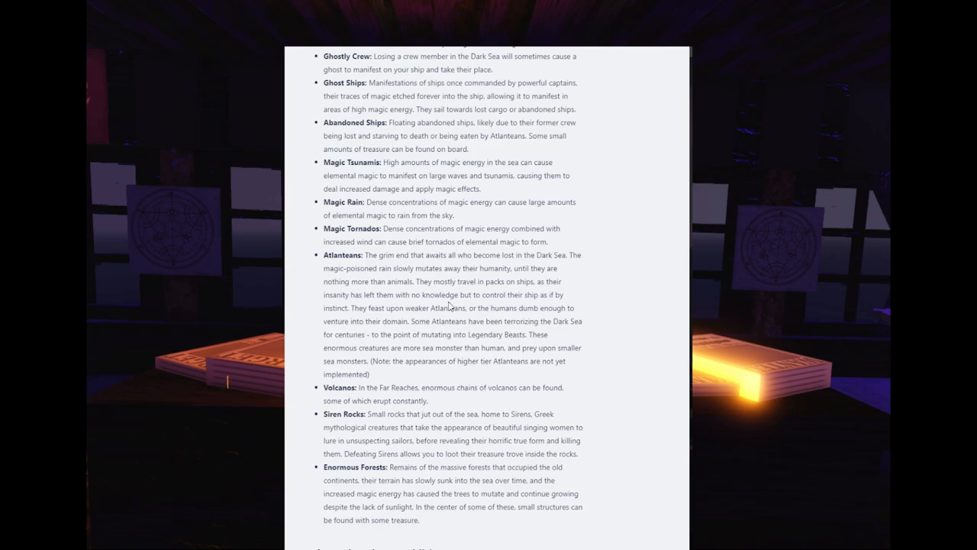
pyautogui.scroll(-3)
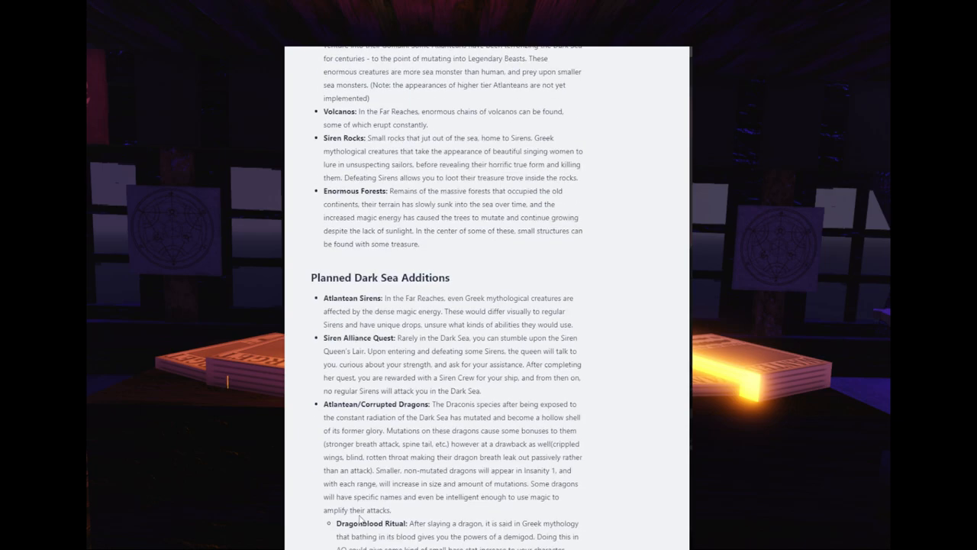